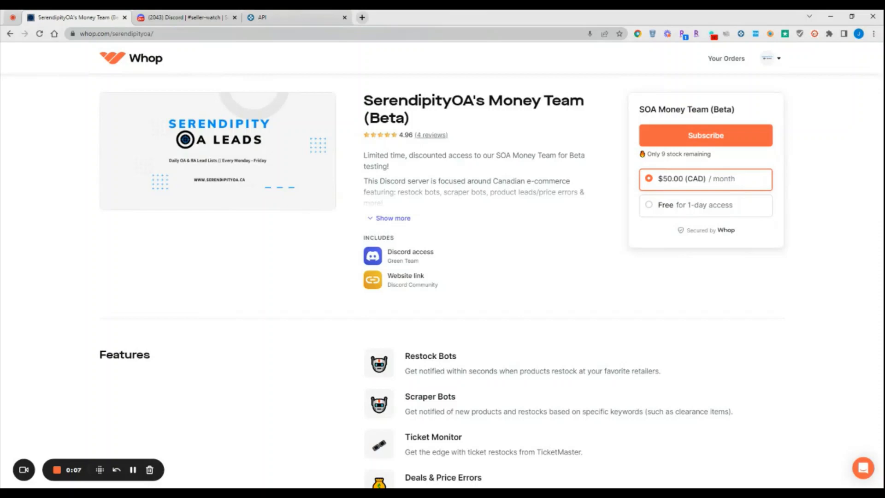
{"action": "mouse_move", "coordinate": [543, 308]}
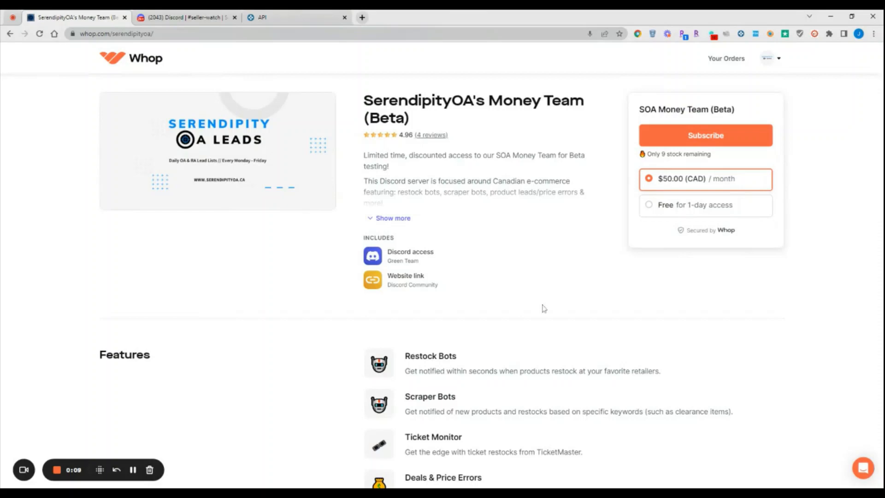
Step: Scroll the Whop listing down to the Amazon Seller Watch feature
{"action": "scroll", "scroll_direction": "down", "scroll_amount": 3}
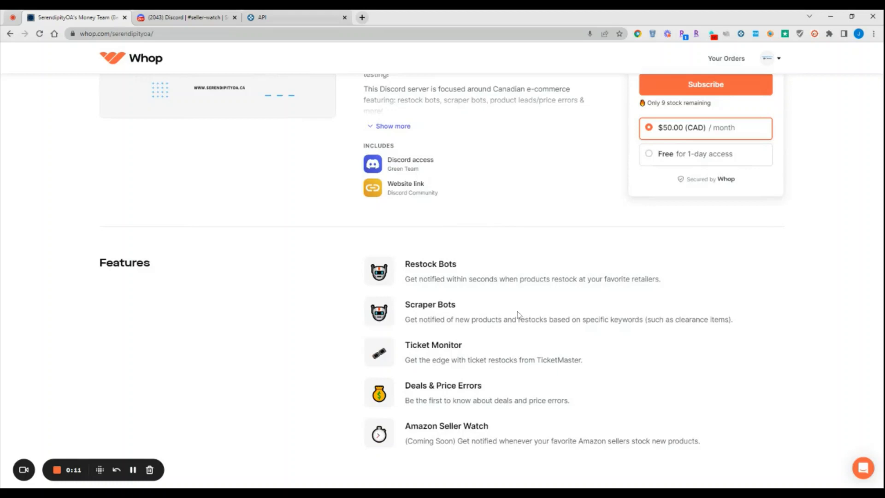
{"action": "scroll", "scroll_direction": "down", "scroll_amount": 3}
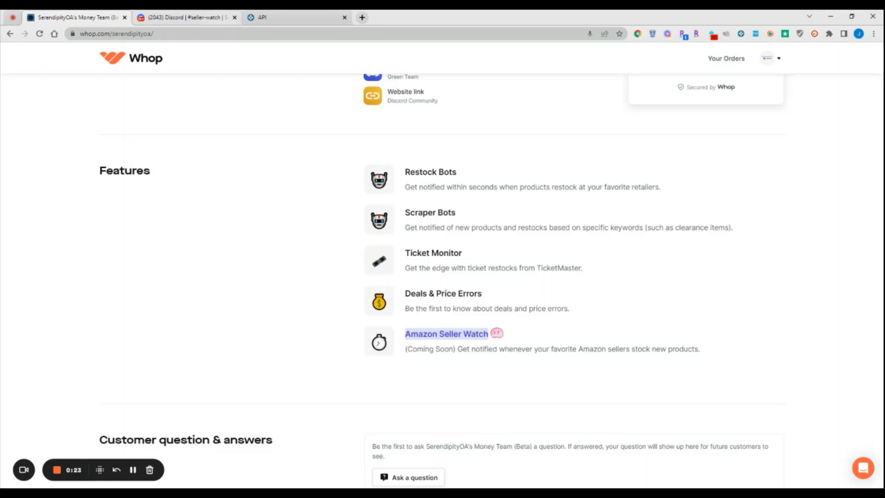
{"action": "left_click", "coordinate": [186, 17]}
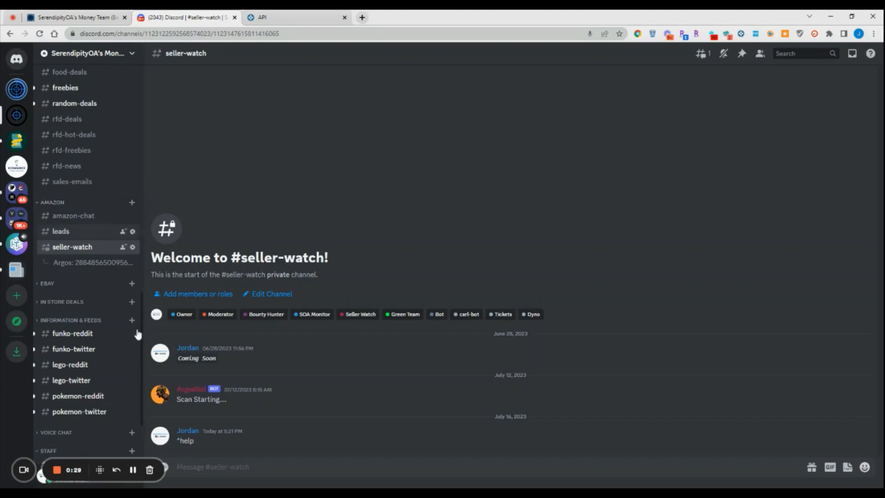
{"action": "mouse_move", "coordinate": [220, 409]}
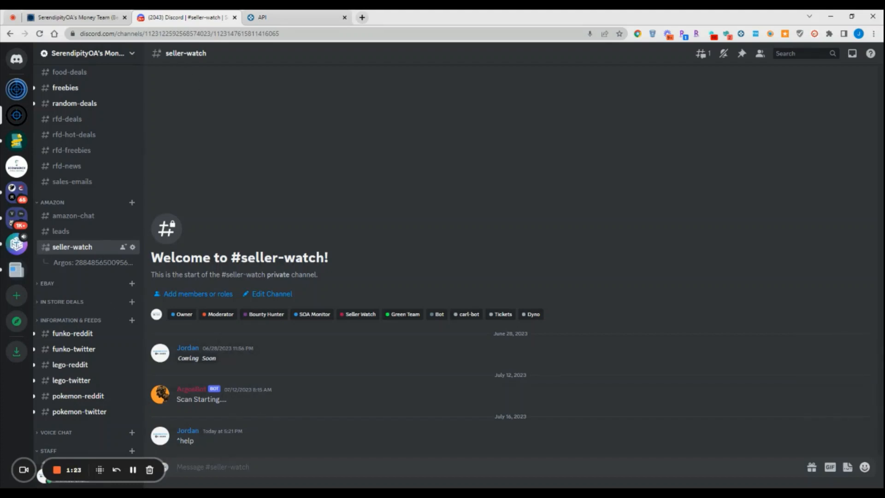
Step: Post ^help in #seller-watch to request ArgosBot's command list
{"action": "type", "text": "^help"}
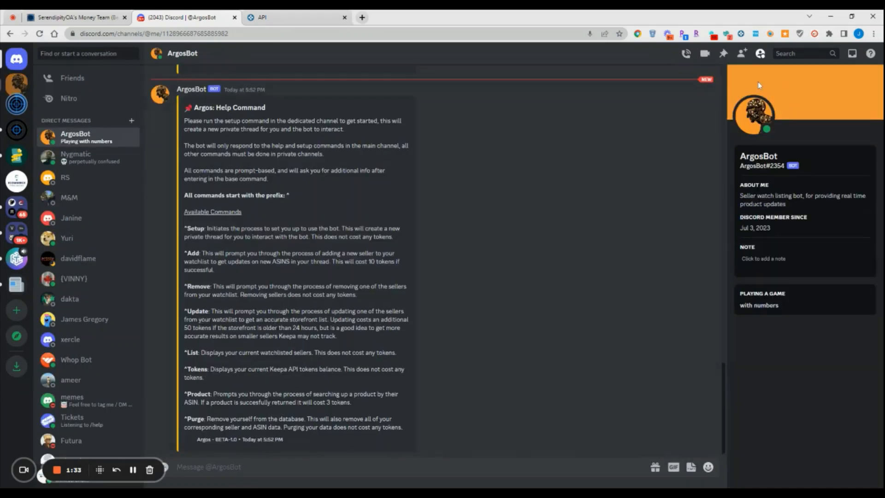
Step: Highlight the Setup and Tokens command descriptions in ArgosBot's help reply
{"action": "scroll", "scroll_direction": "up", "scroll_amount": 3}
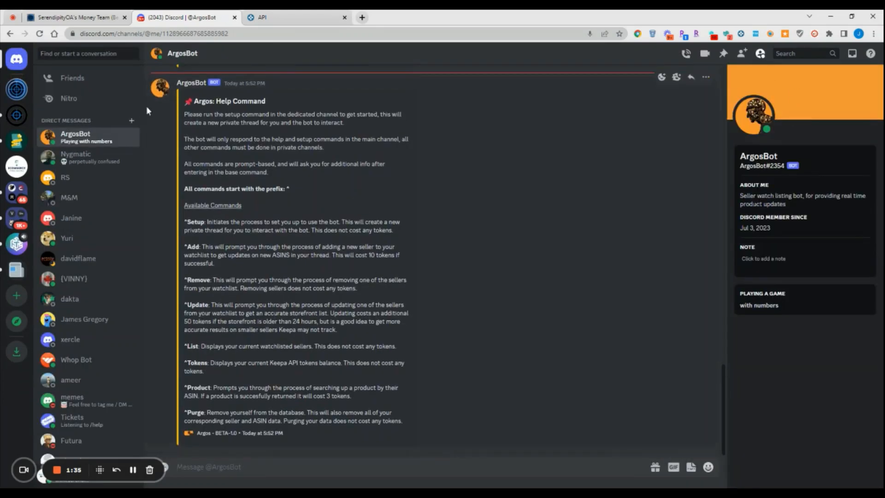
{"action": "mouse_move", "coordinate": [274, 218]}
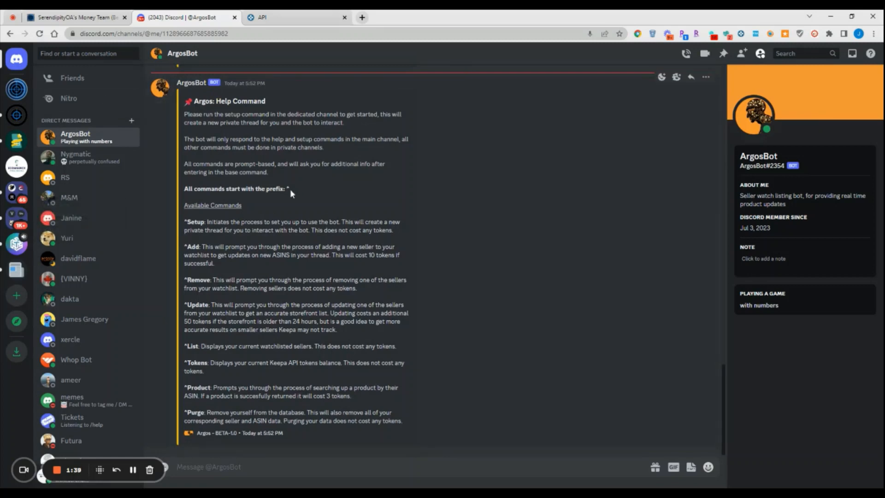
{"action": "mouse_move", "coordinate": [204, 220]}
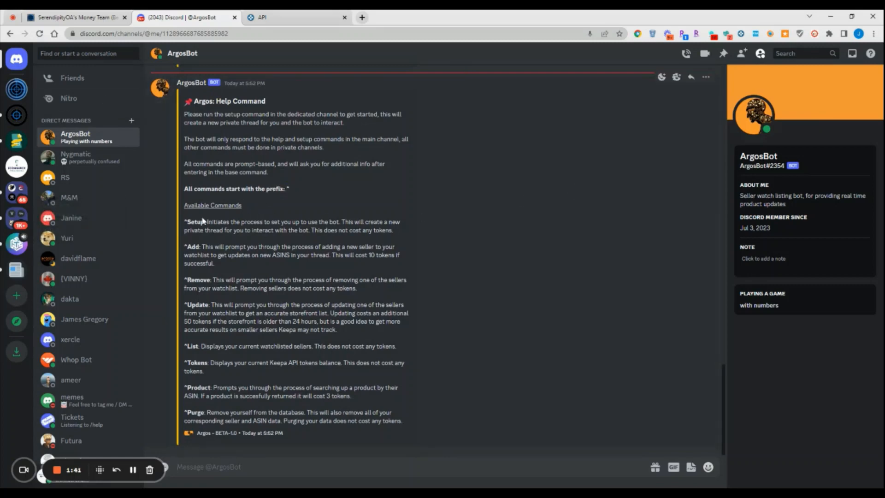
{"action": "double_click", "coordinate": [196, 221]}
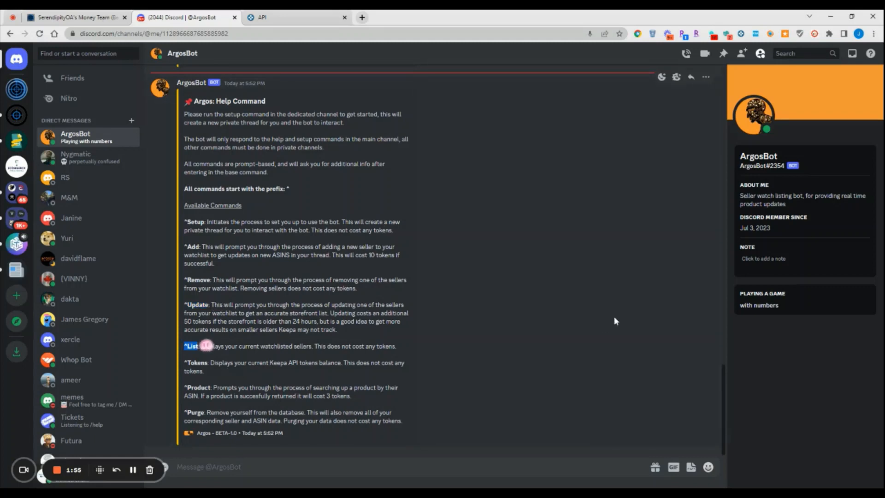
{"action": "mouse_move", "coordinate": [584, 327]}
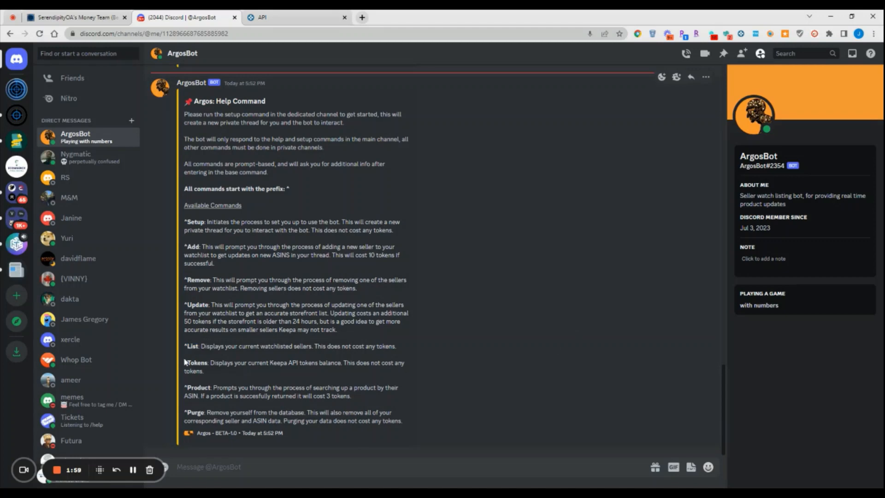
{"action": "double_click", "coordinate": [196, 362]}
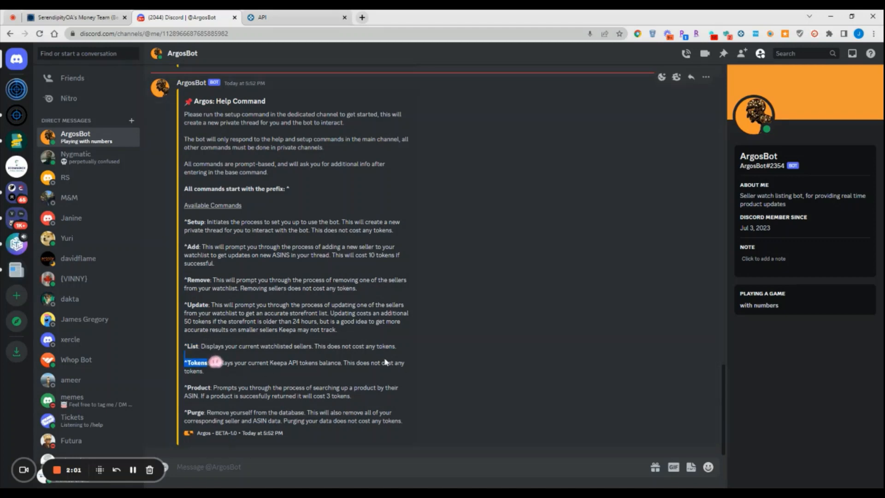
{"action": "mouse_move", "coordinate": [304, 375]}
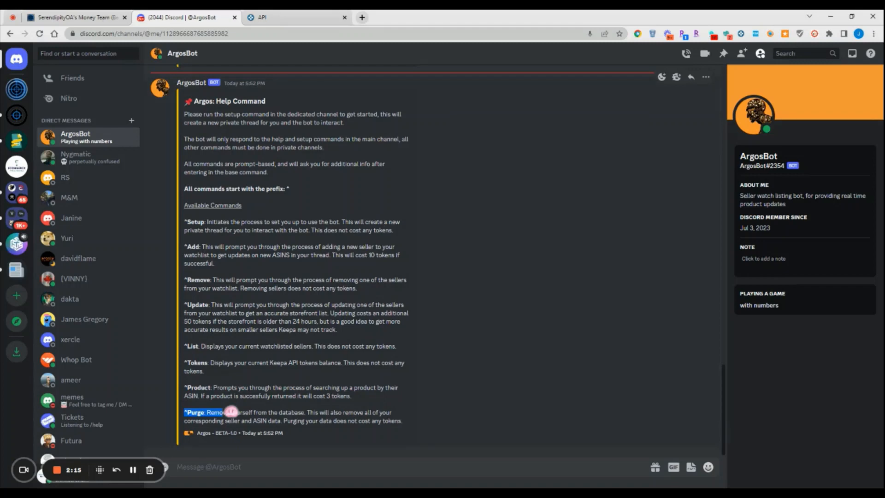
{"action": "mouse_move", "coordinate": [17, 113]}
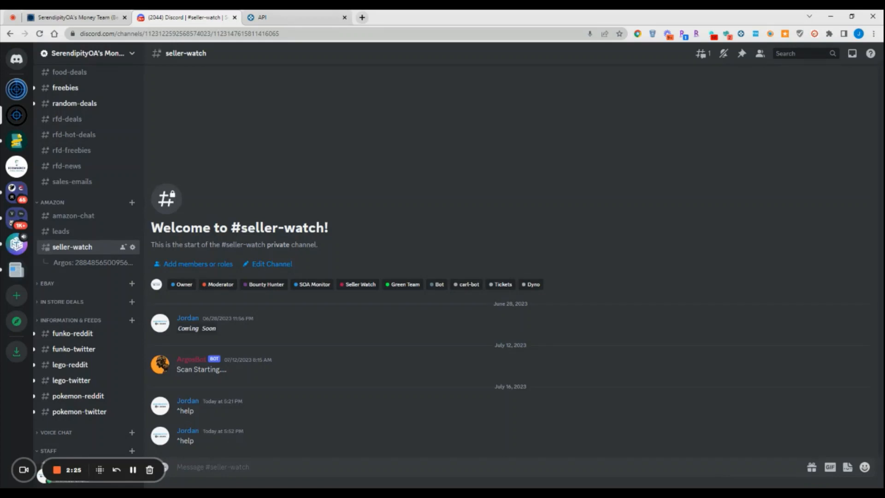
Step: Run ^setup and open the new private Argos thread in the sidebar
{"action": "type", "text": "se"}
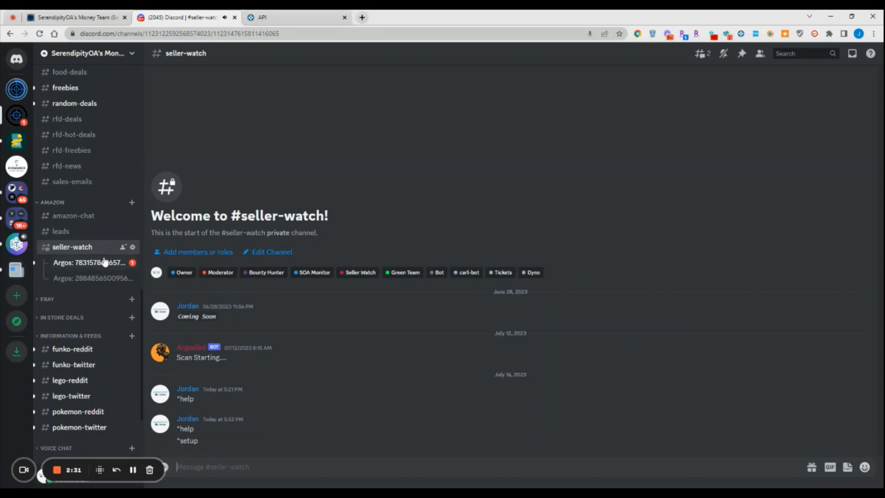
{"action": "left_click", "coordinate": [88, 262]}
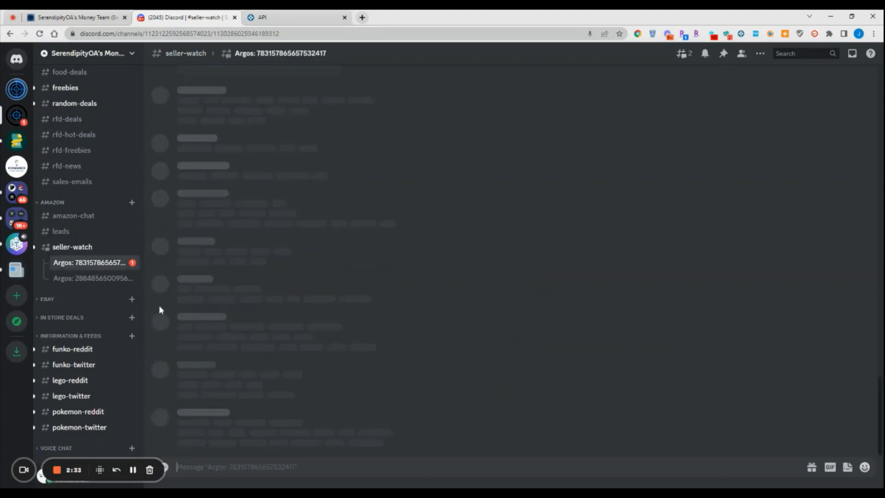
{"action": "left_click", "coordinate": [88, 262]}
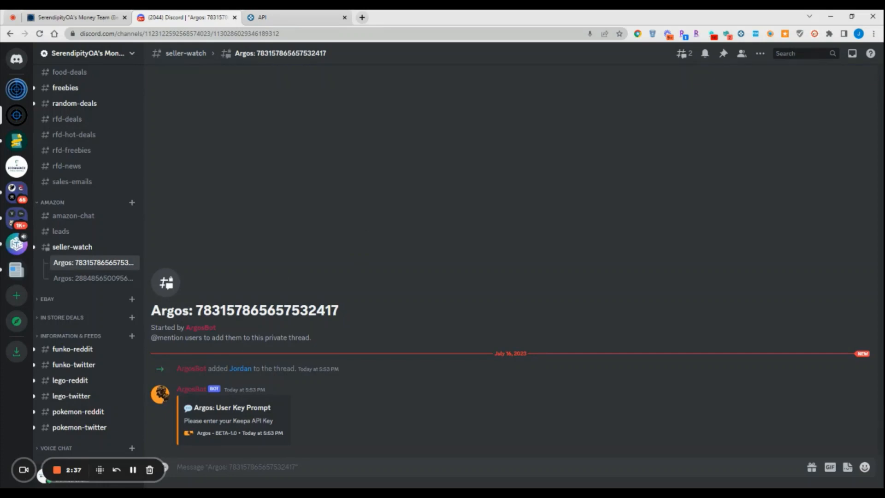
{"action": "mouse_move", "coordinate": [291, 476]}
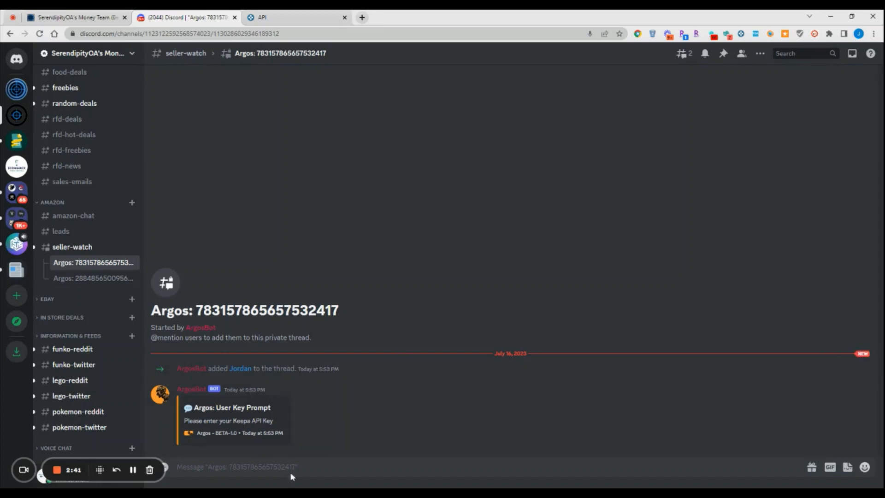
{"action": "mouse_move", "coordinate": [279, 416]}
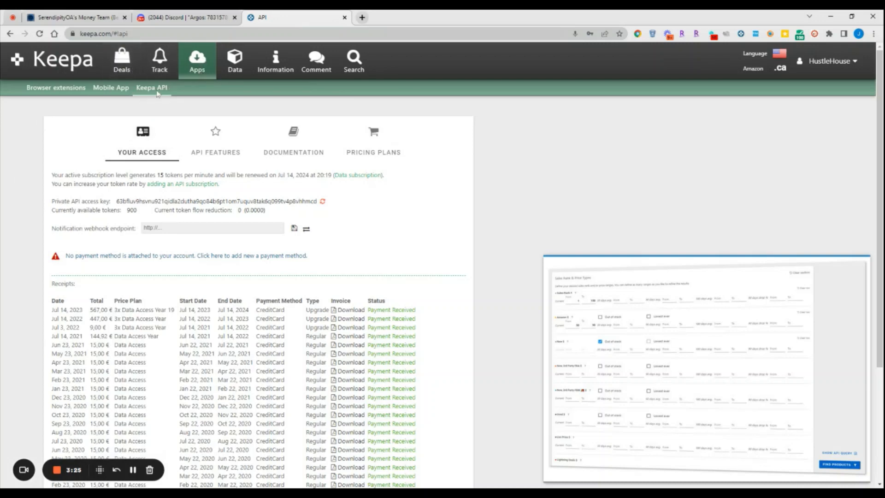
{"action": "mouse_move", "coordinate": [104, 218]}
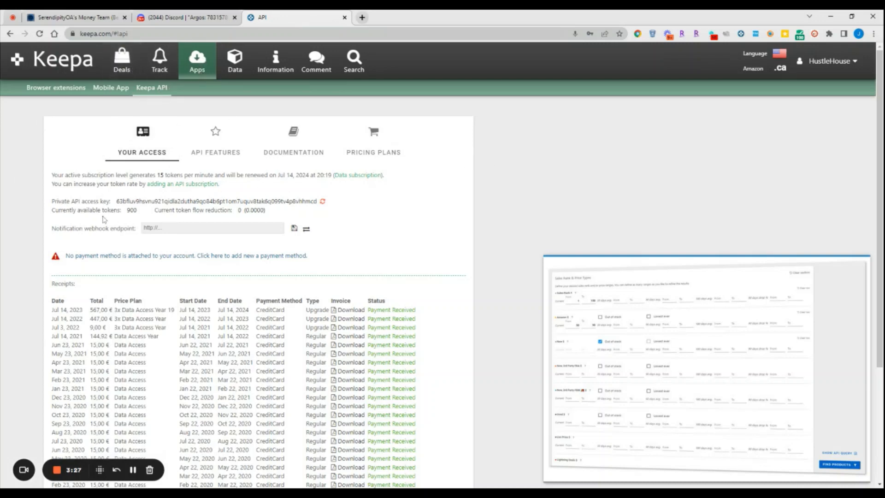
Step: Select the private API access key on Keepa's Your Access page
{"action": "double_click", "coordinate": [79, 201]}
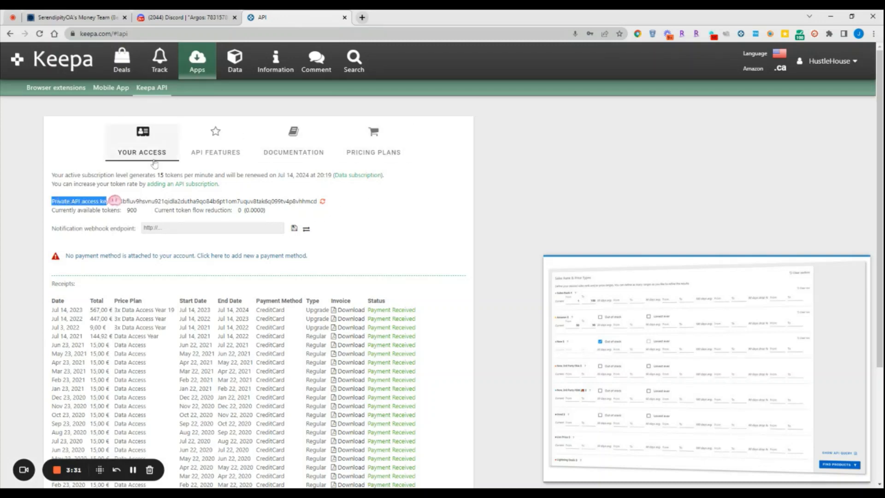
{"action": "left_click", "coordinate": [369, 212]}
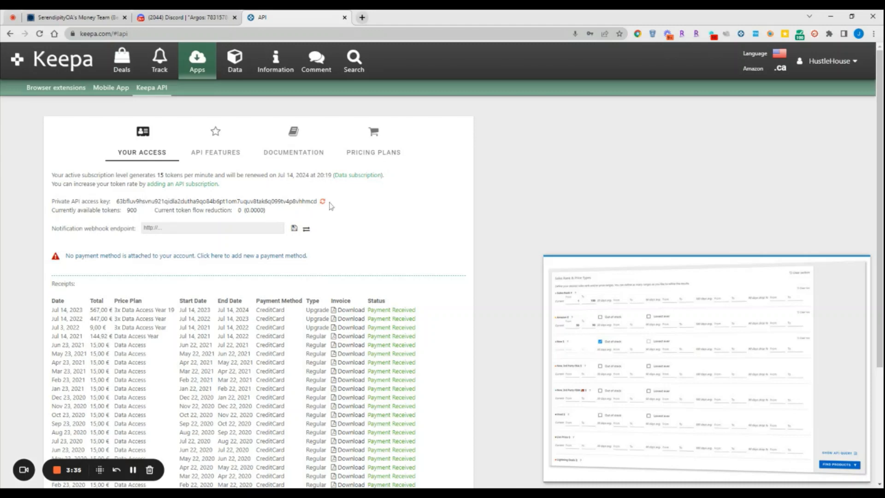
{"action": "mouse_move", "coordinate": [322, 201]}
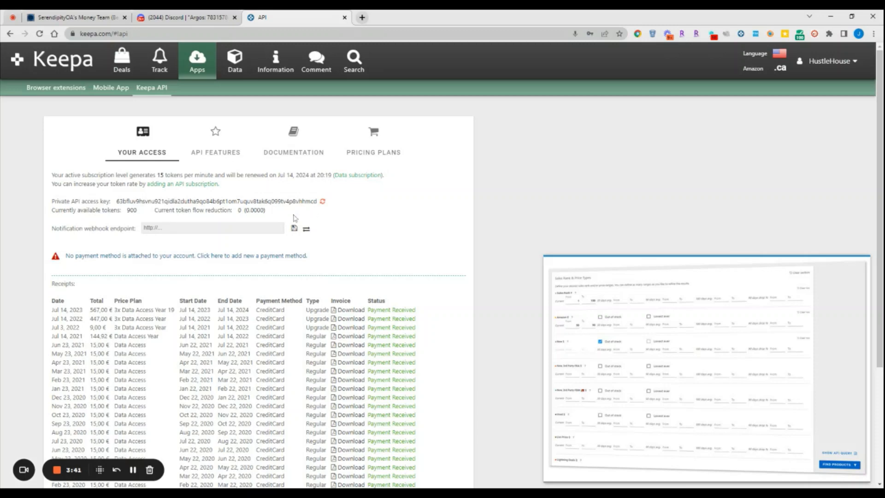
{"action": "mouse_move", "coordinate": [65, 215]}
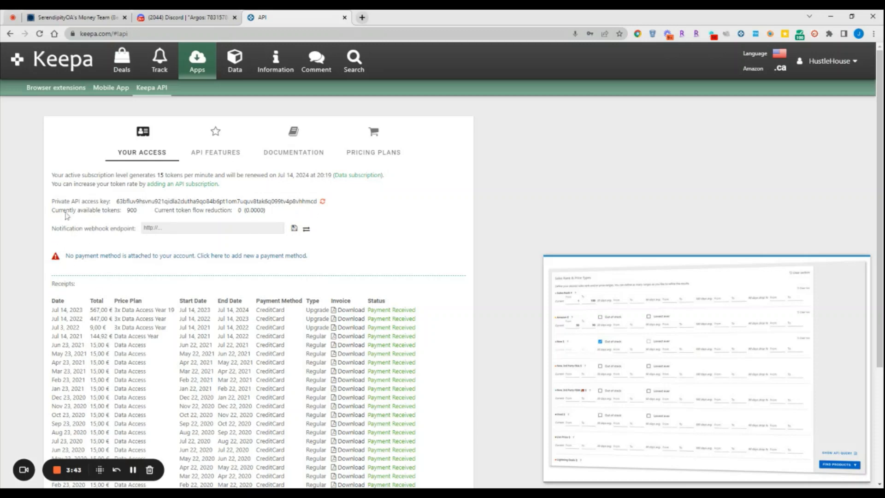
{"action": "double_click", "coordinate": [88, 209]}
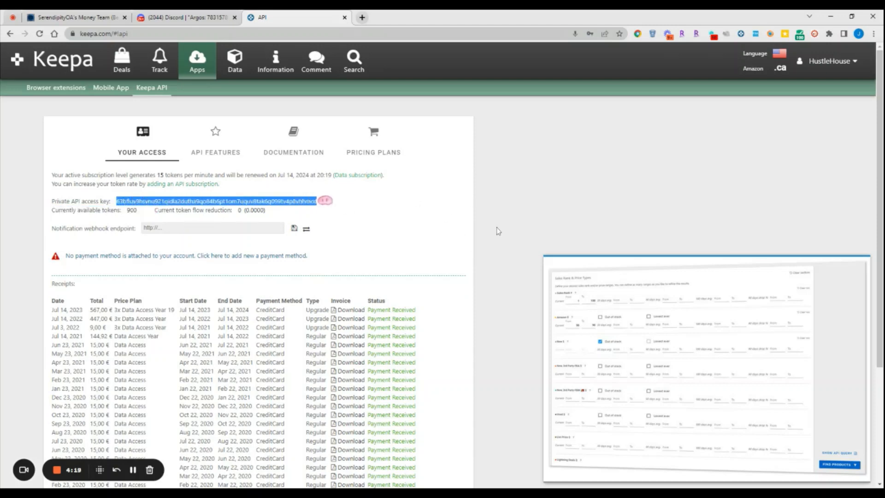
Step: Send the Keepa API key to ArgosBot in the Argos thread
{"action": "left_click", "coordinate": [186, 17]}
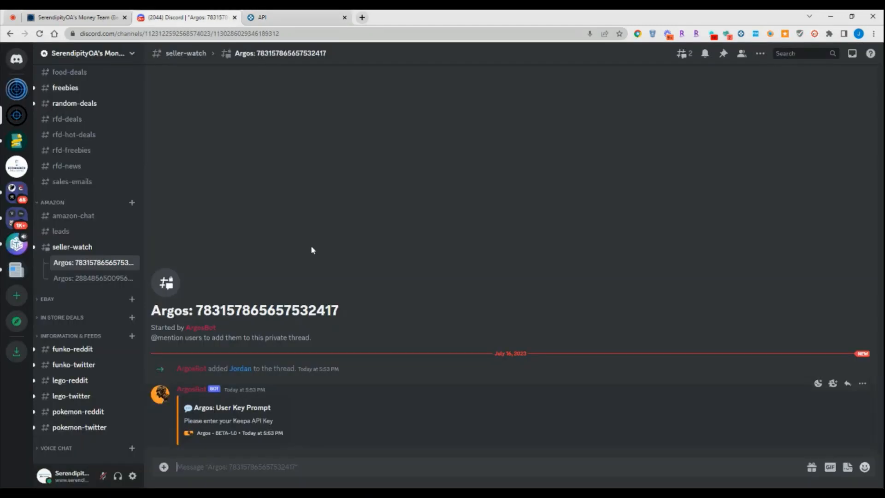
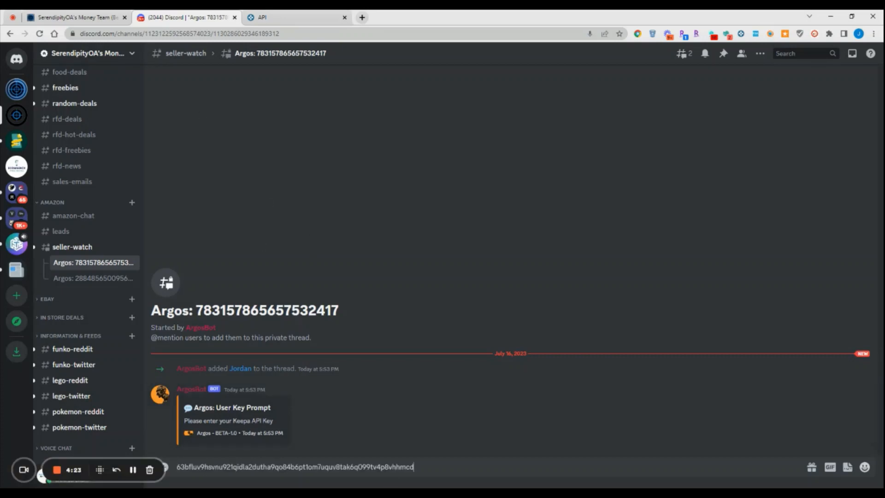
{"action": "key", "text": "Return"}
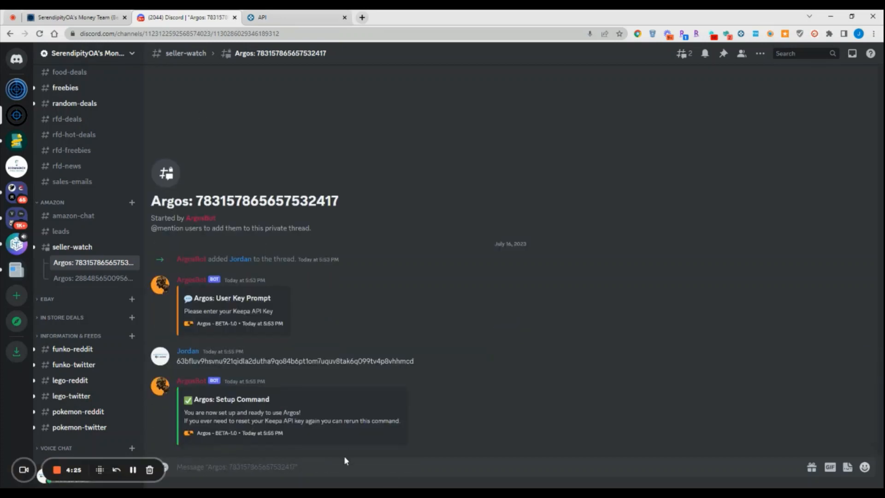
{"action": "mouse_move", "coordinate": [118, 440]}
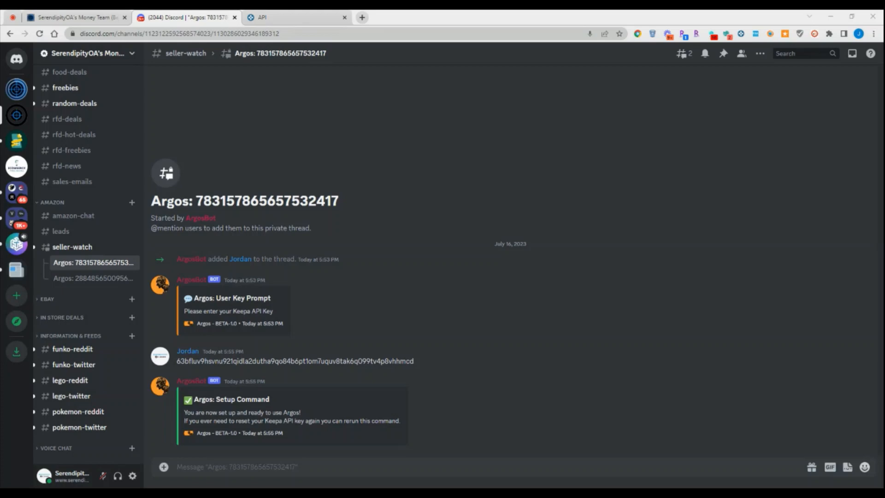
{"action": "left_click", "coordinate": [375, 17]}
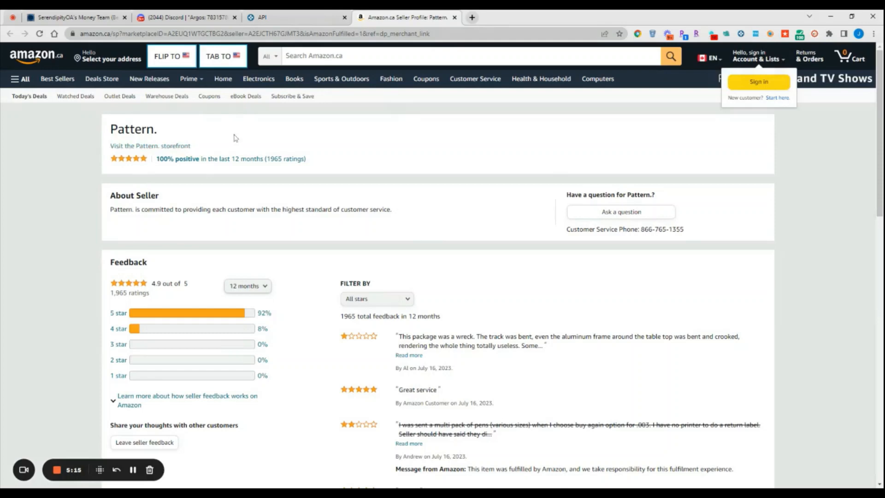
{"action": "mouse_move", "coordinate": [399, 328]}
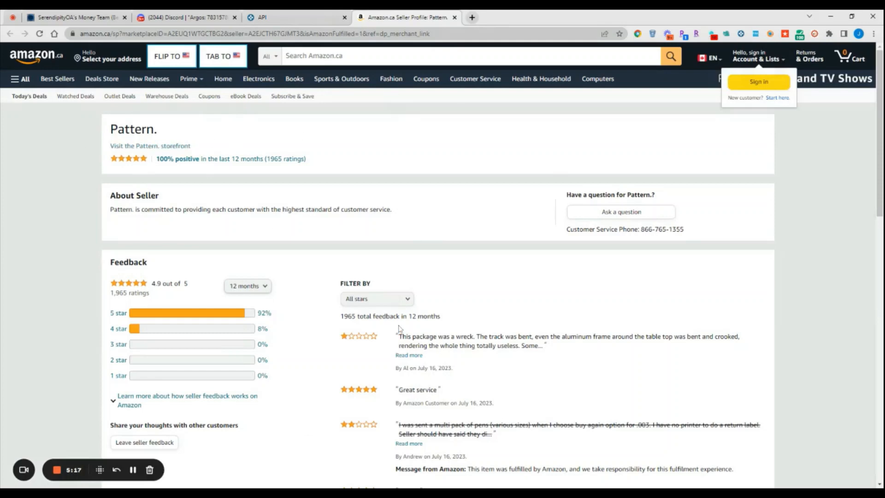
{"action": "mouse_move", "coordinate": [334, 221]}
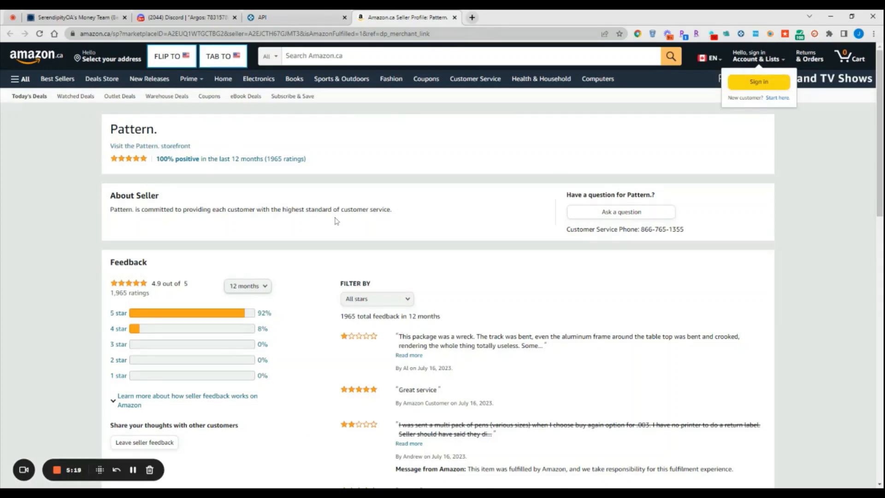
{"action": "mouse_move", "coordinate": [301, 87]}
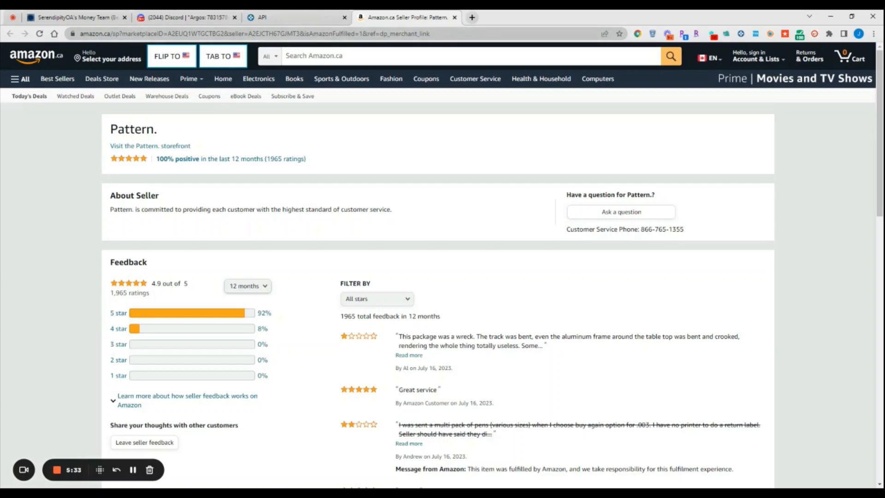
{"action": "double_click", "coordinate": [271, 34]}
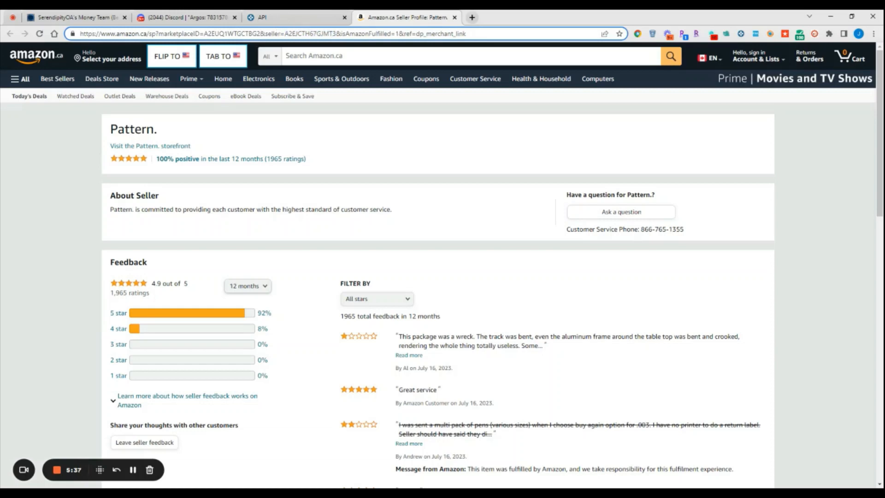
{"action": "double_click", "coordinate": [310, 33]}
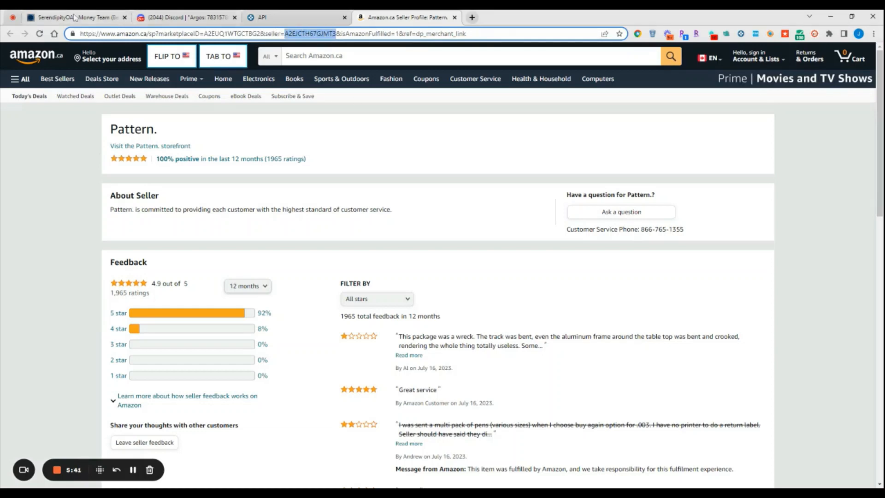
{"action": "left_click", "coordinate": [73, 18]}
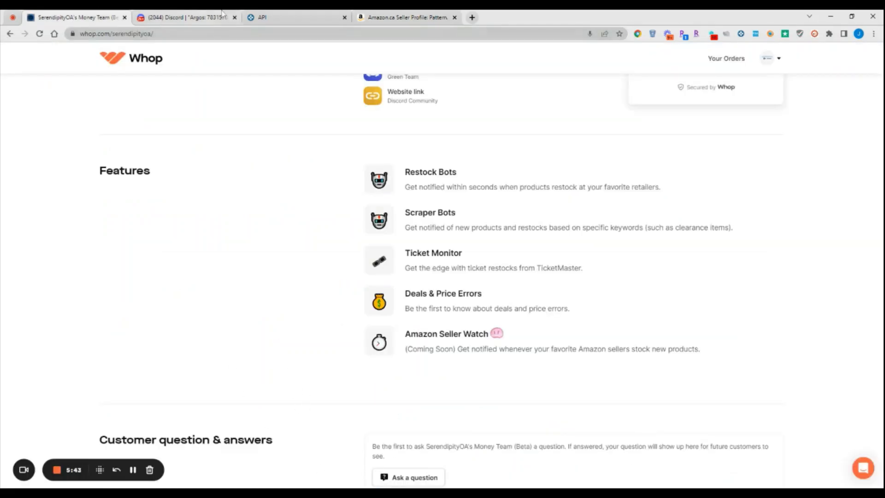
Step: Add seller A2EJCTH67GJMT3 via ^add, answering 'ca' for the domain
{"action": "left_click", "coordinate": [186, 17]}
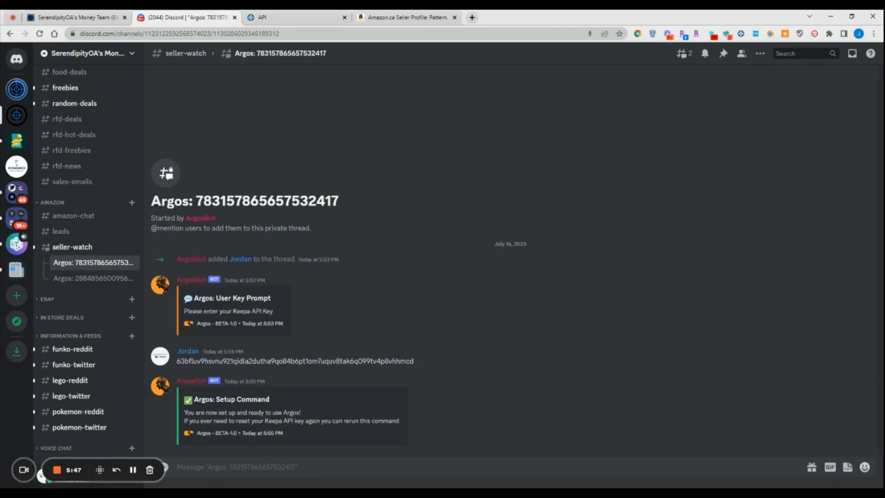
{"action": "type", "text": "^add"}
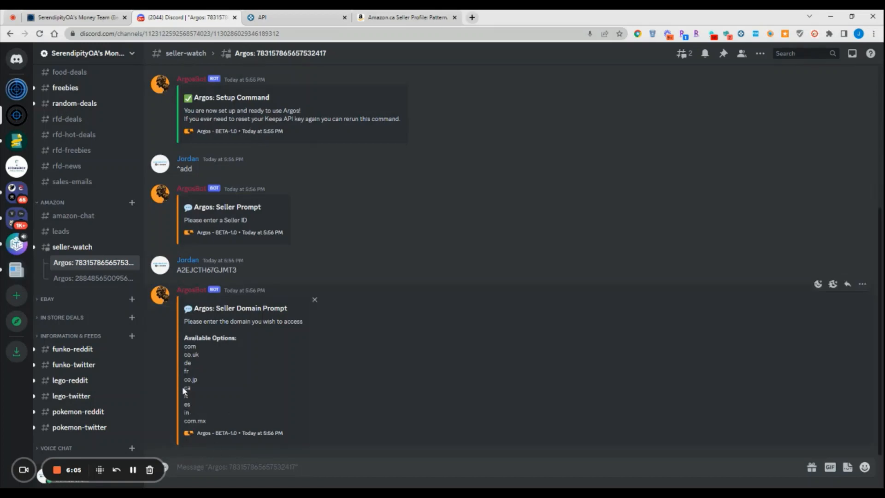
{"action": "type", "text": "ca"}
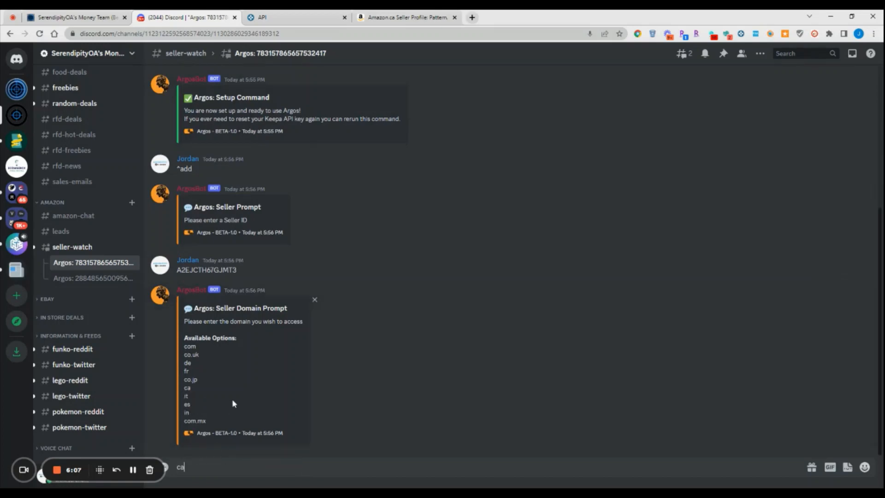
{"action": "key", "text": "Return"}
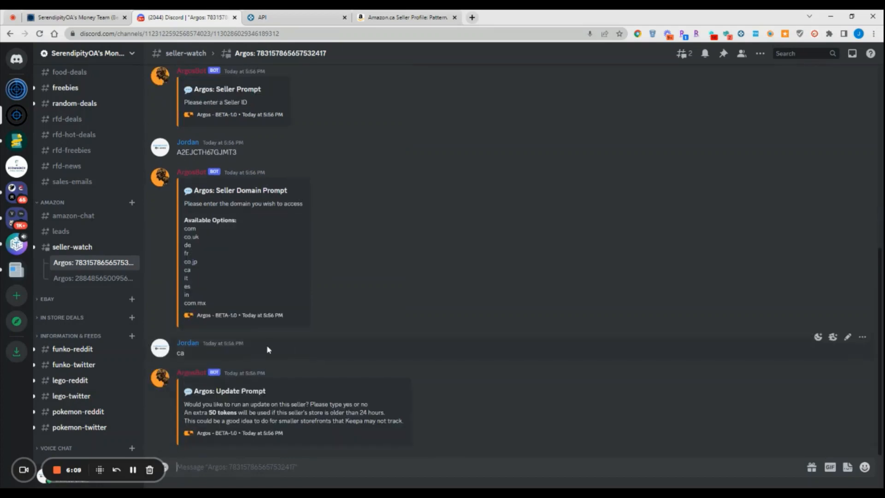
{"action": "mouse_move", "coordinate": [344, 482]}
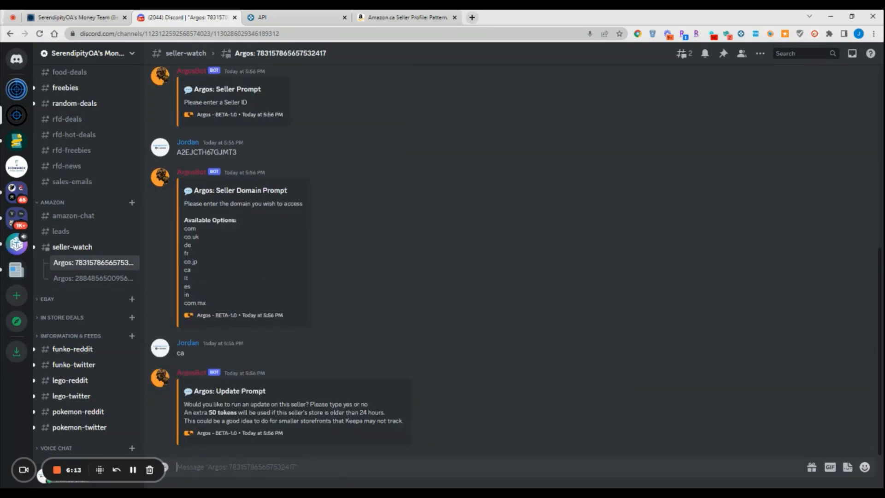
{"action": "mouse_move", "coordinate": [294, 406]}
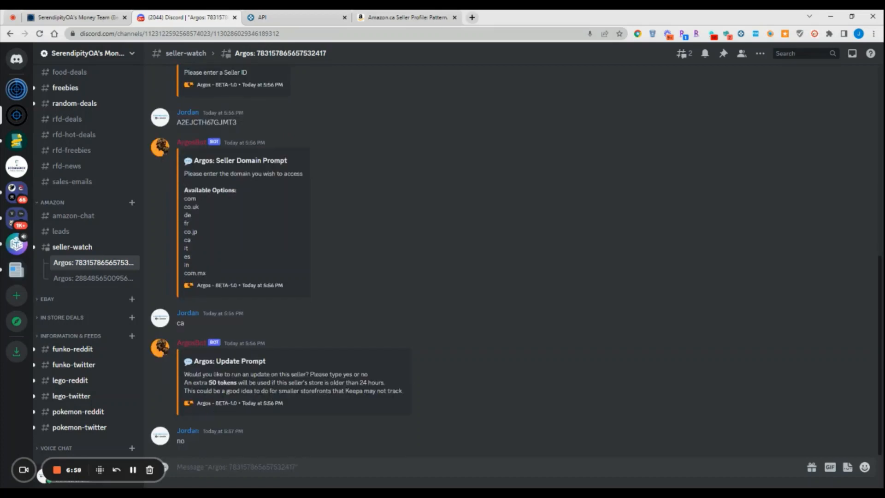
{"action": "scroll", "scroll_direction": "down", "scroll_amount": 3}
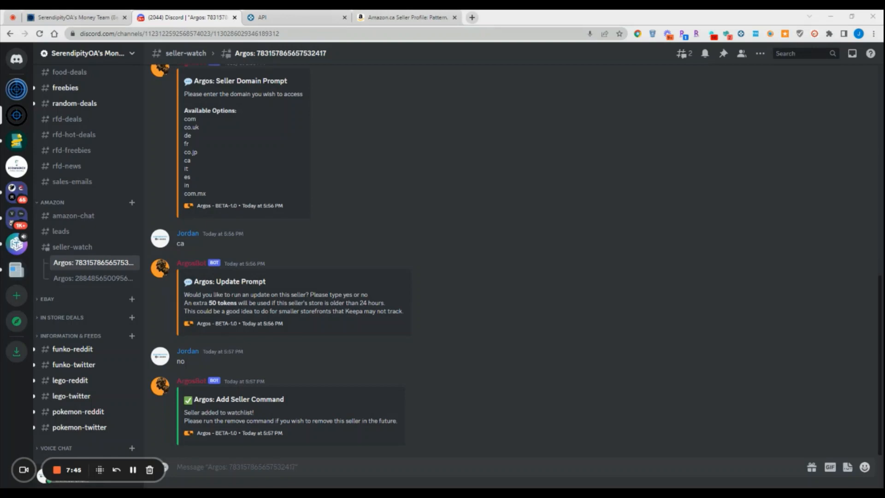
{"action": "mouse_move", "coordinate": [877, 274]}
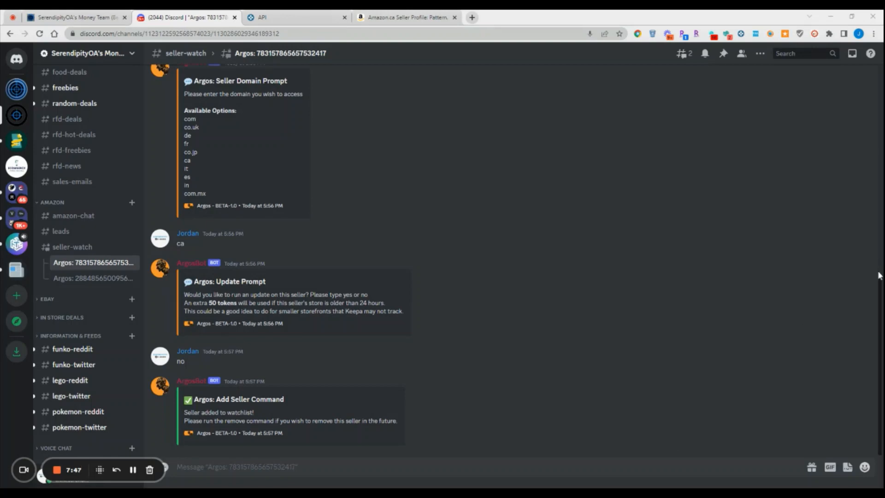
{"action": "mouse_move", "coordinate": [415, 441]}
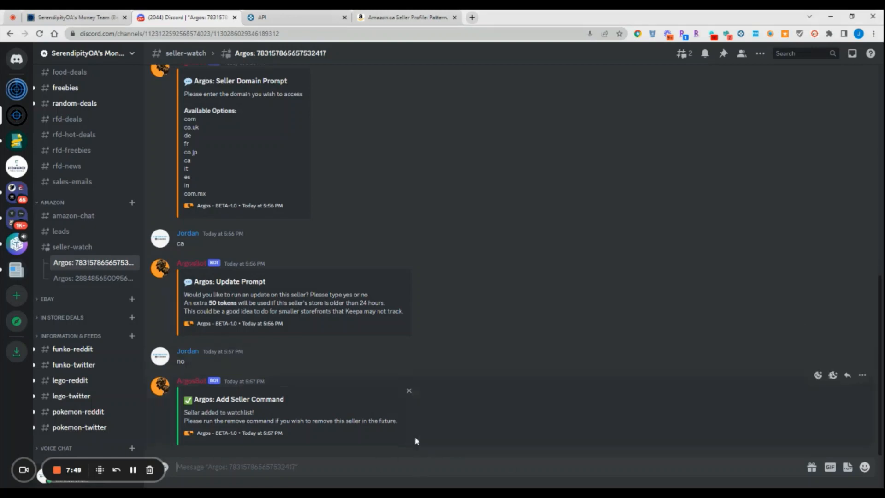
Step: Run ^prod for ASIN B082WZDZ27 on the ca domain
{"action": "type", "text": "1"}
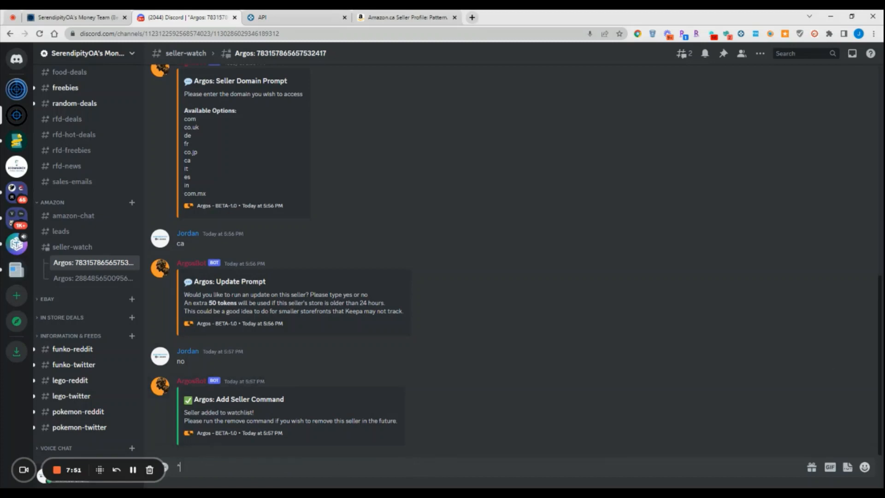
{"action": "type", "text": "prod"}
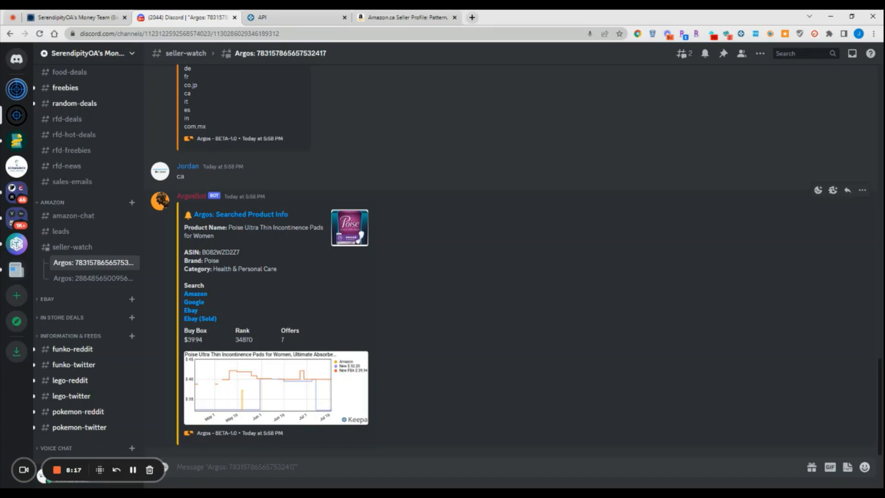
{"action": "mouse_move", "coordinate": [398, 301]}
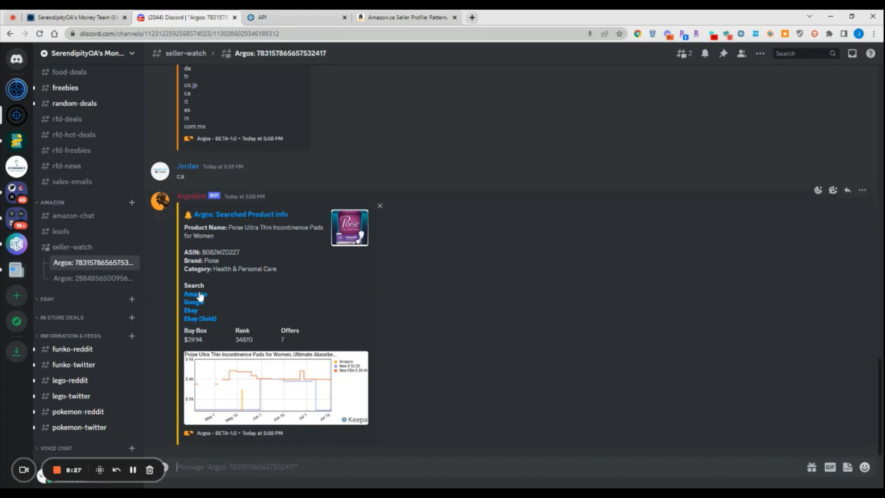
{"action": "mouse_move", "coordinate": [198, 296]}
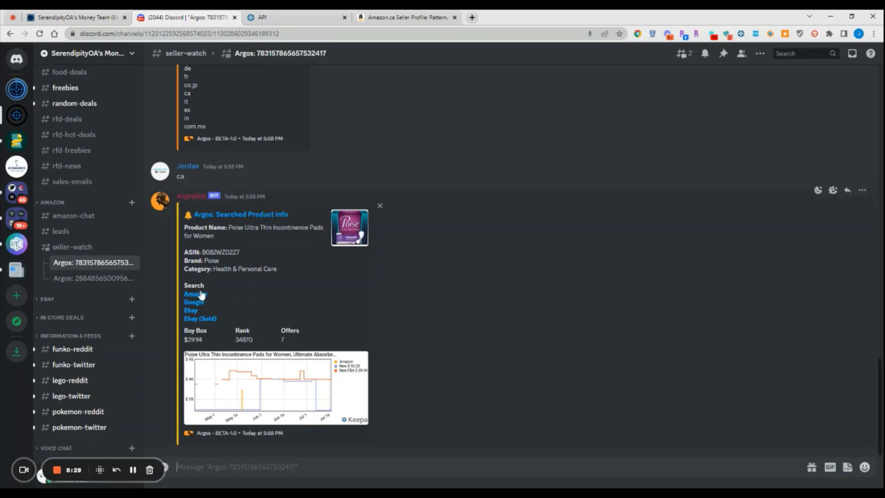
{"action": "mouse_move", "coordinate": [203, 321]}
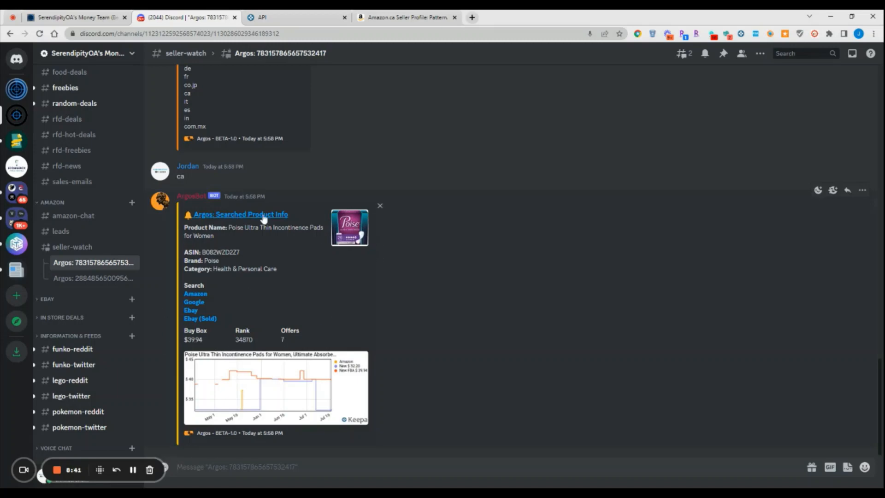
Step: Follow the Searched Product Info link through to the Amazon.ca product page
{"action": "left_click", "coordinate": [195, 293]}
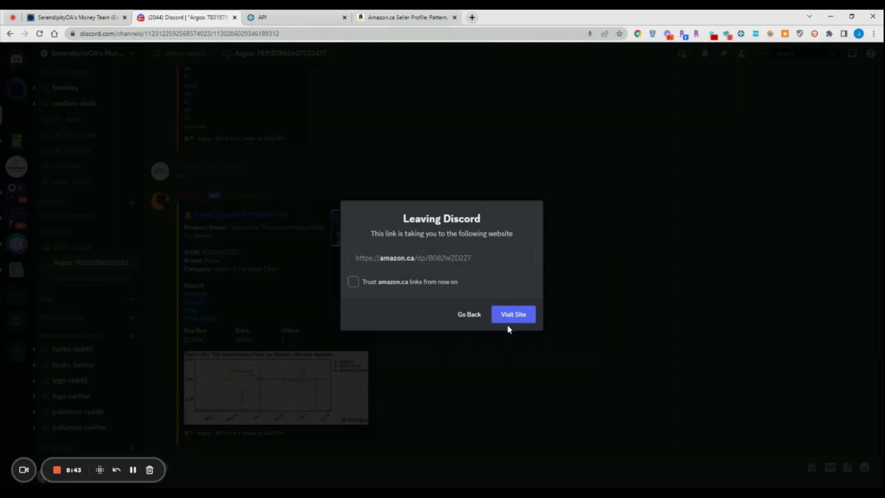
{"action": "left_click", "coordinate": [513, 313]}
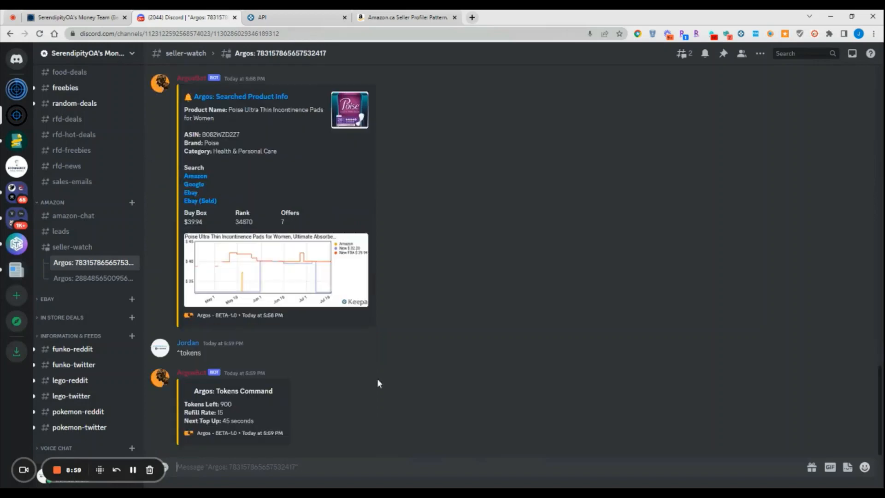
{"action": "mouse_move", "coordinate": [299, 329]}
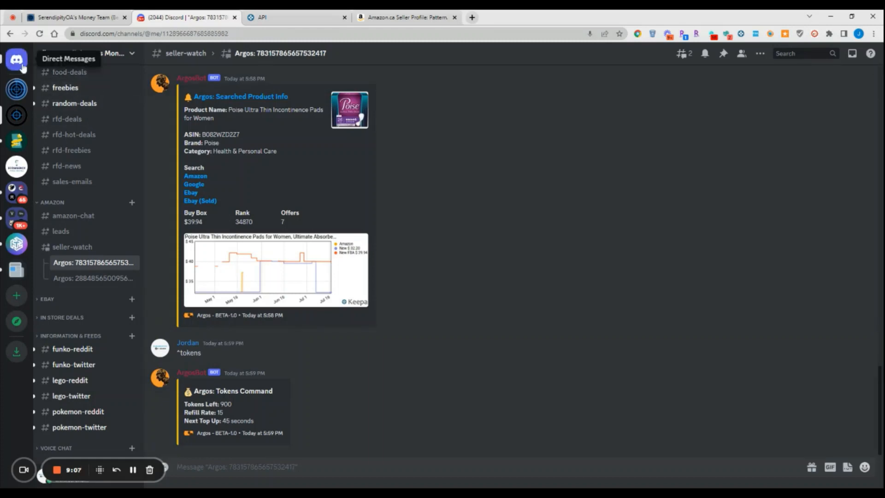
{"action": "left_click", "coordinate": [16, 58]}
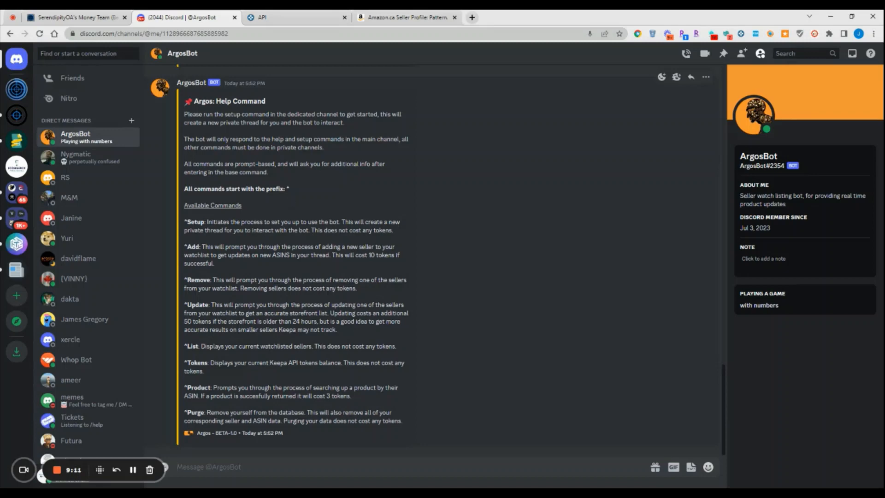
{"action": "double_click", "coordinate": [341, 230]}
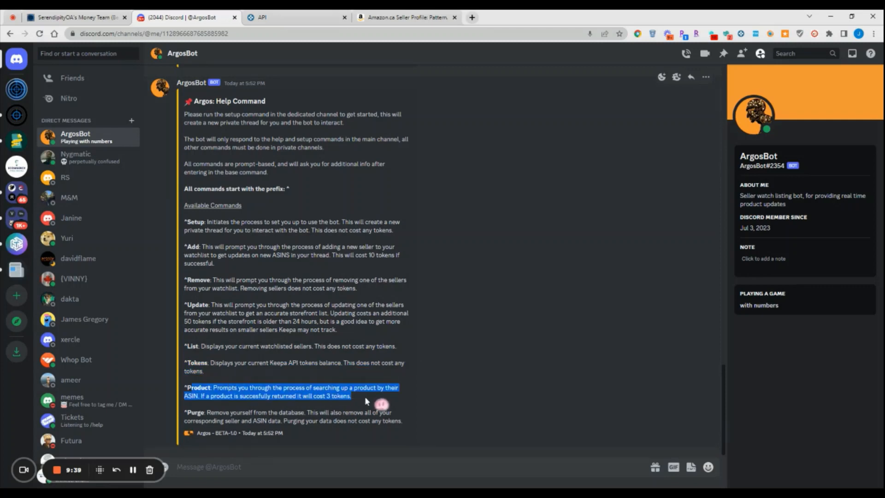
{"action": "mouse_move", "coordinate": [356, 372]}
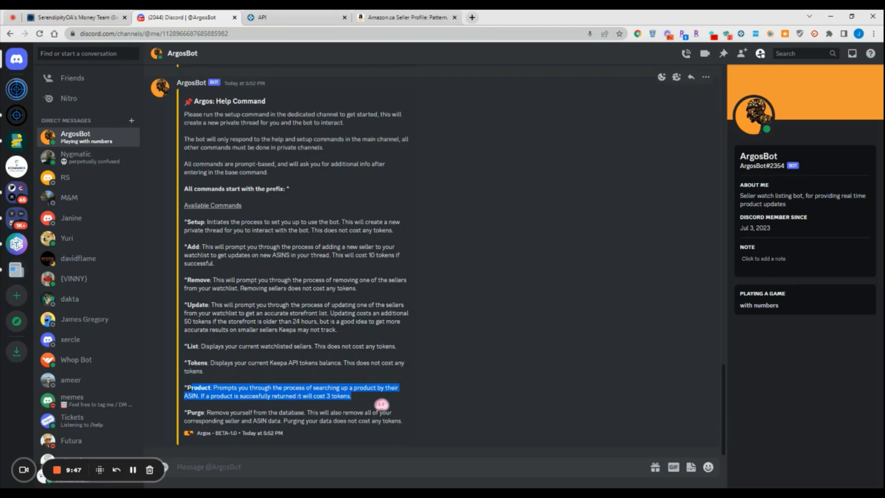
{"action": "mouse_move", "coordinate": [120, 399]}
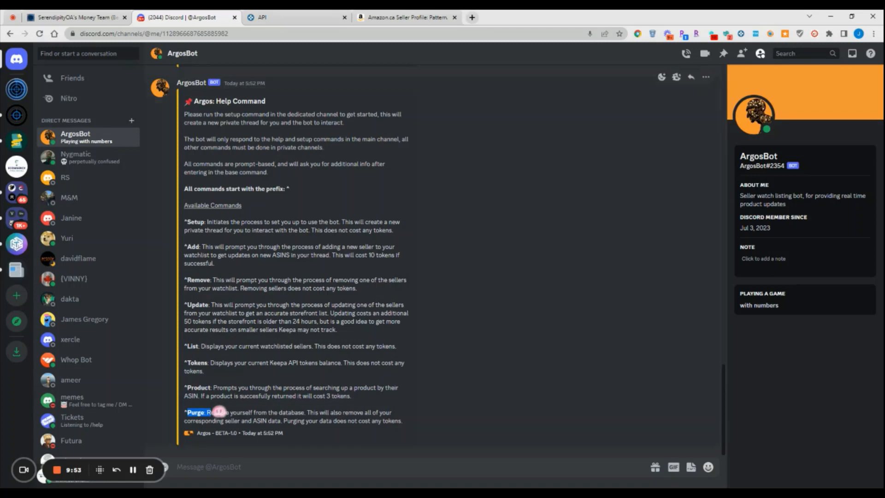
{"action": "mouse_move", "coordinate": [16, 116]}
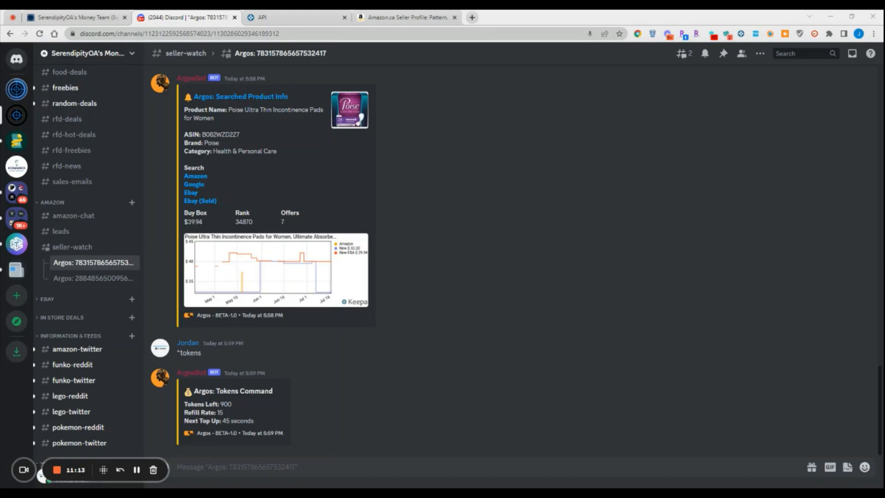
Step: Review Keepa's API pricing tiers, from 20 tokens/minute at 49 €/month, then return to the ArgosBot thread
{"action": "left_click", "coordinate": [288, 17]}
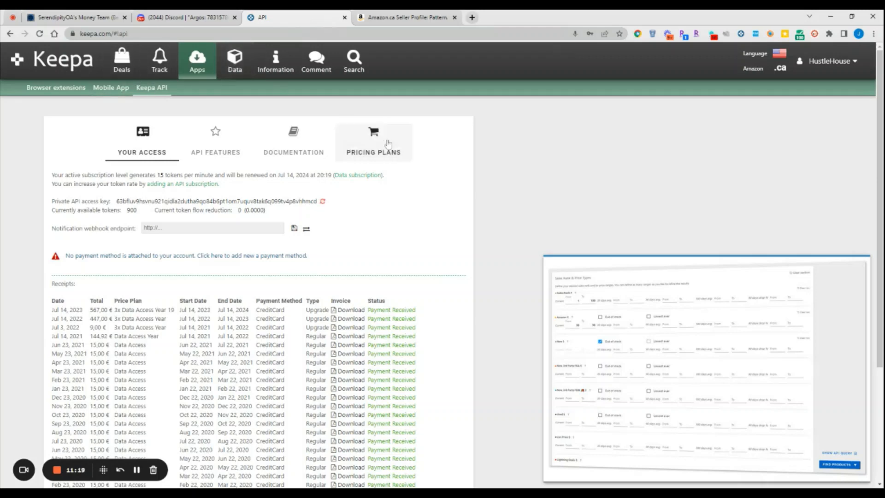
{"action": "left_click", "coordinate": [372, 141]}
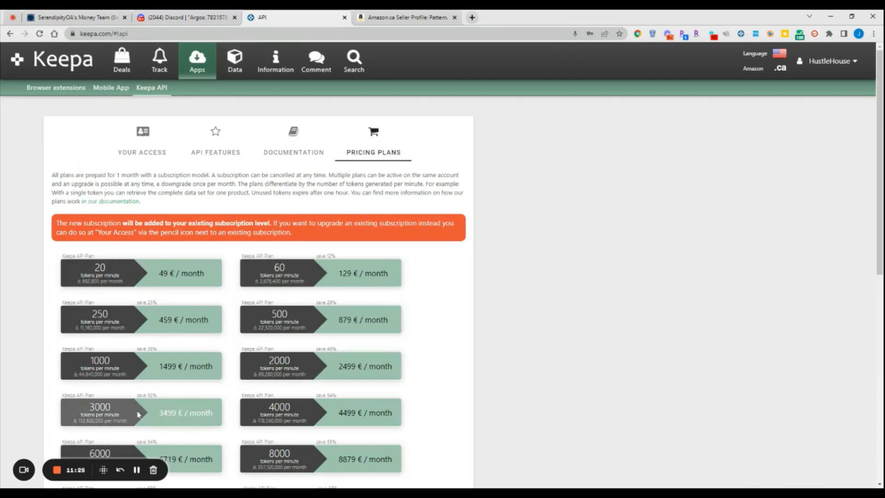
{"action": "mouse_move", "coordinate": [118, 285]}
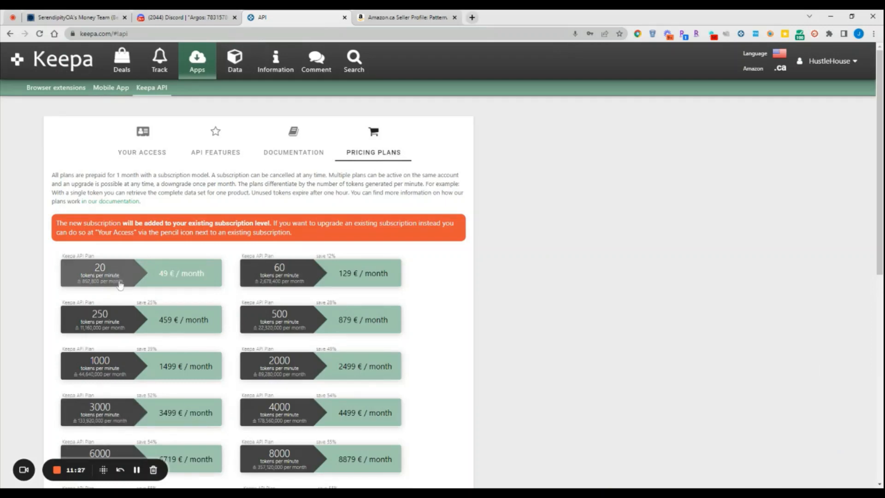
{"action": "mouse_move", "coordinate": [174, 284]}
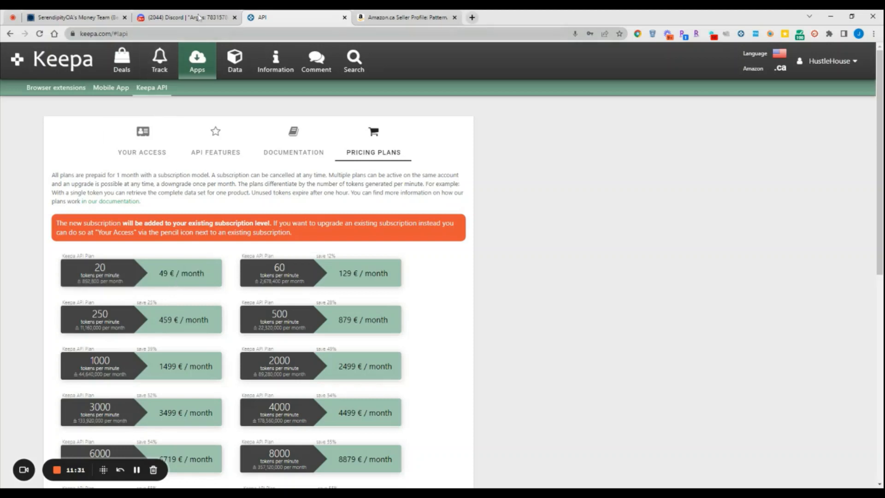
{"action": "mouse_move", "coordinate": [115, 353]}
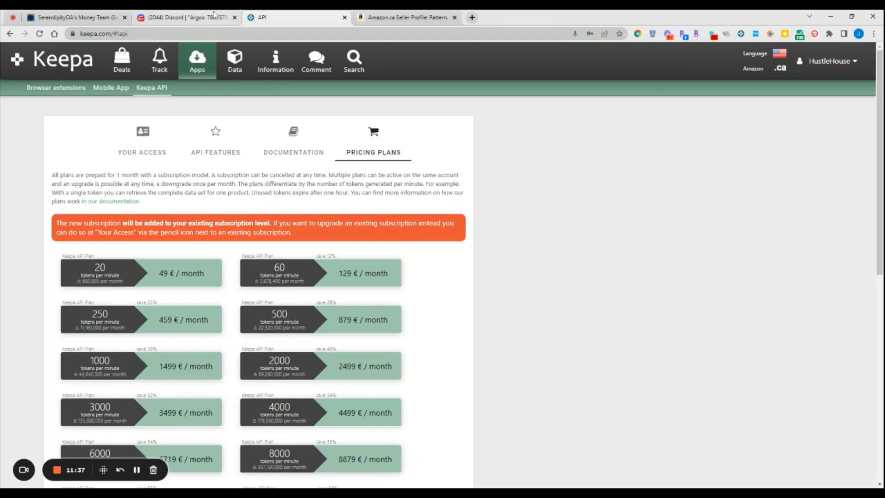
{"action": "left_click", "coordinate": [187, 17]}
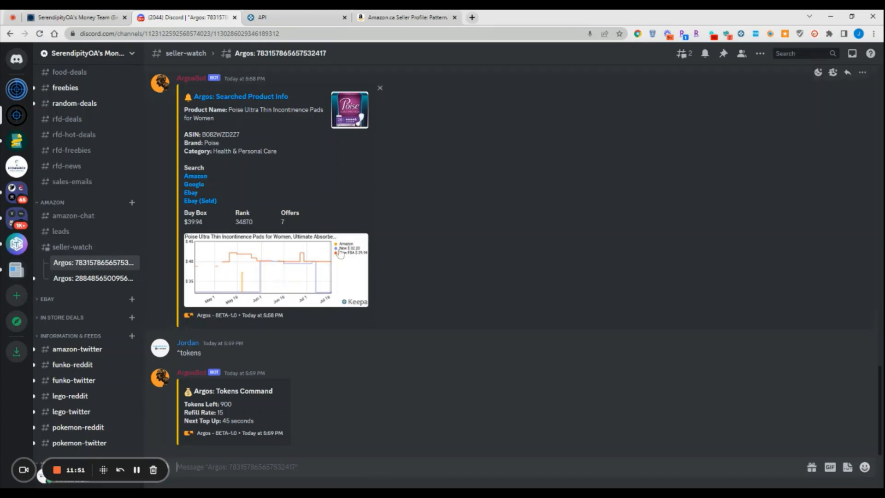
{"action": "mouse_move", "coordinate": [350, 312]}
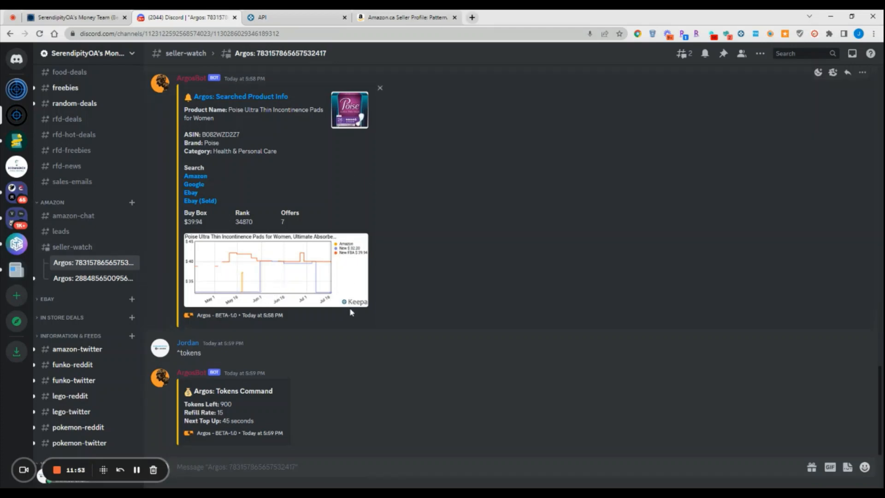